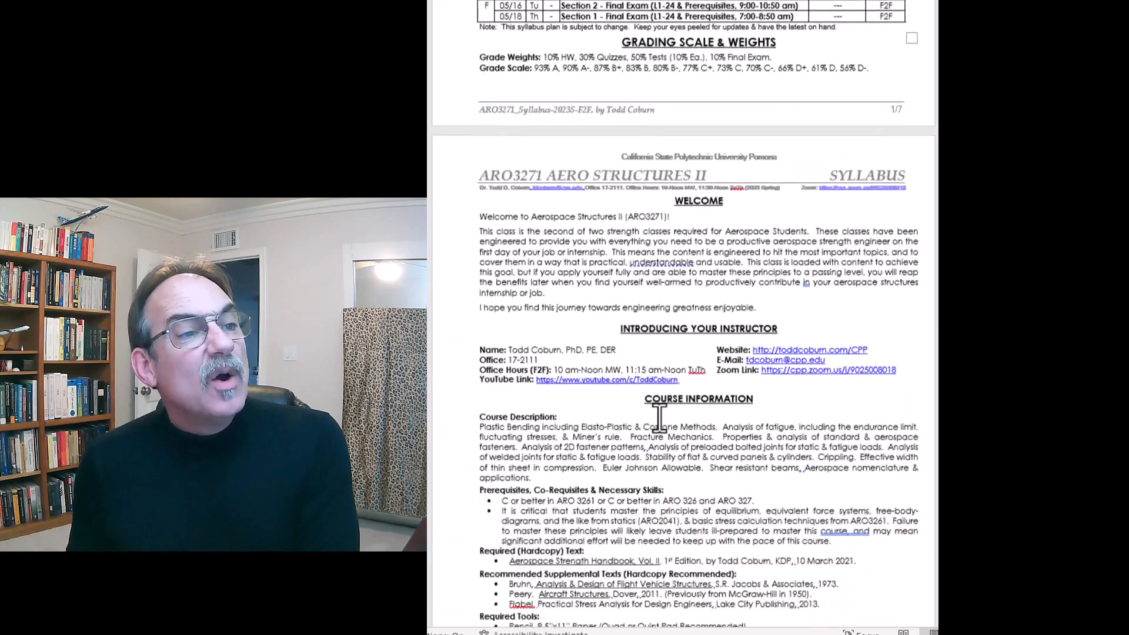
scroll(down, 3)
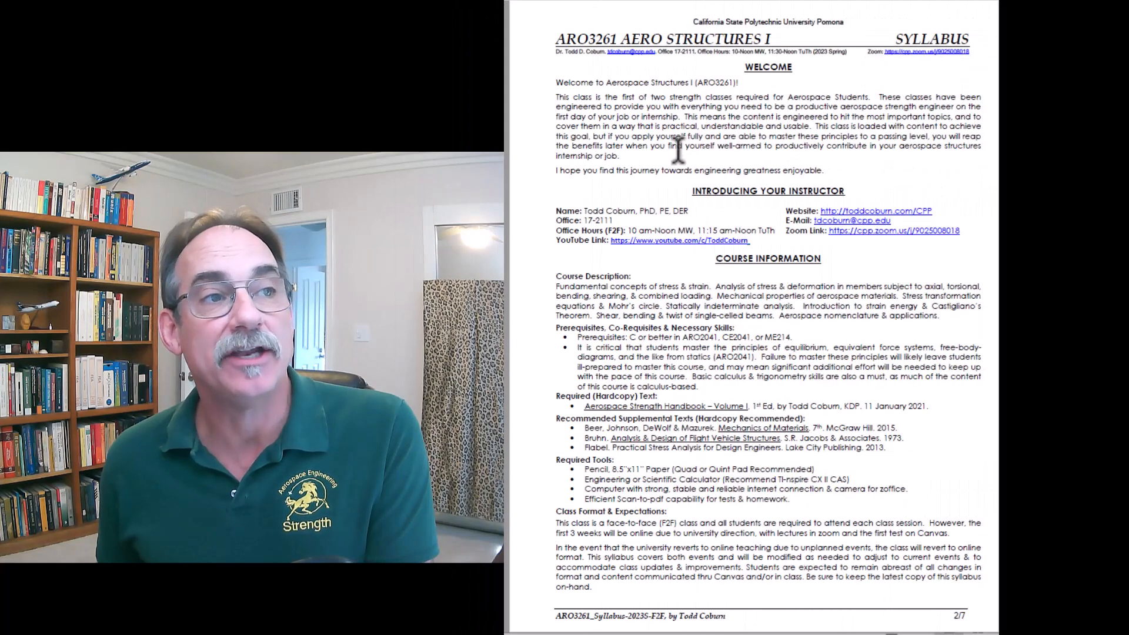
mouse_move(714, 175)
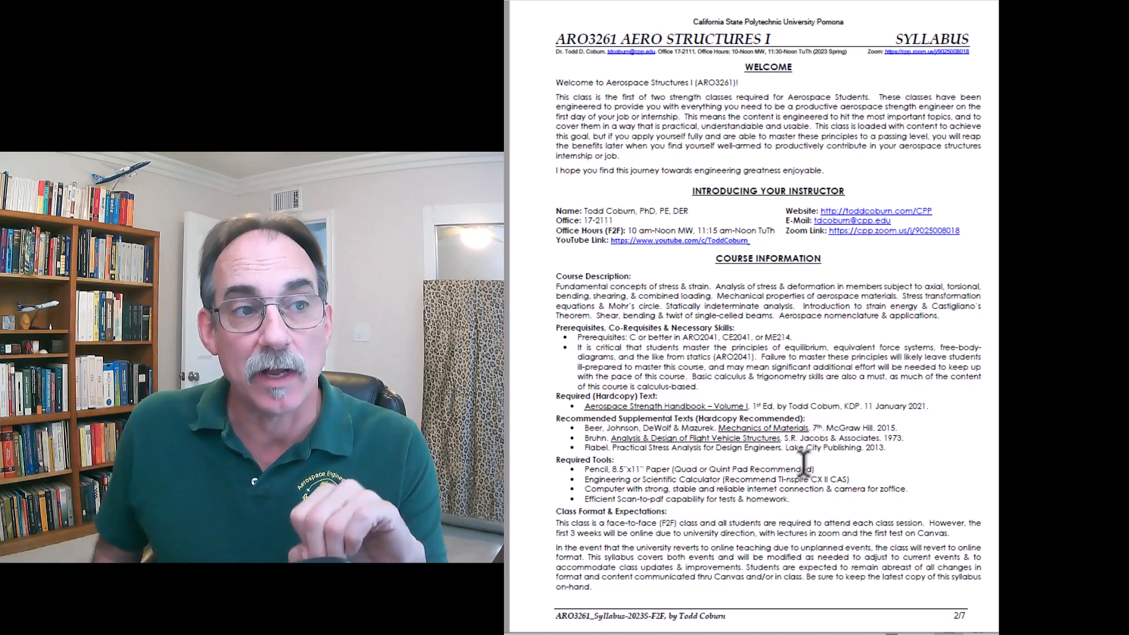
scroll(down, 3)
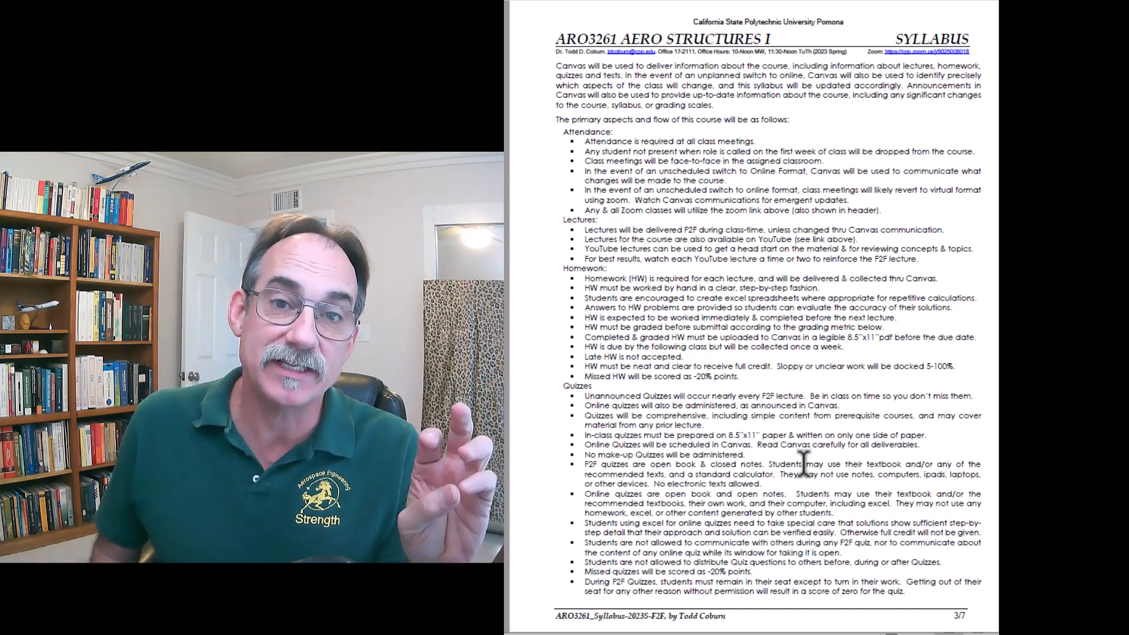
scroll(down, 3)
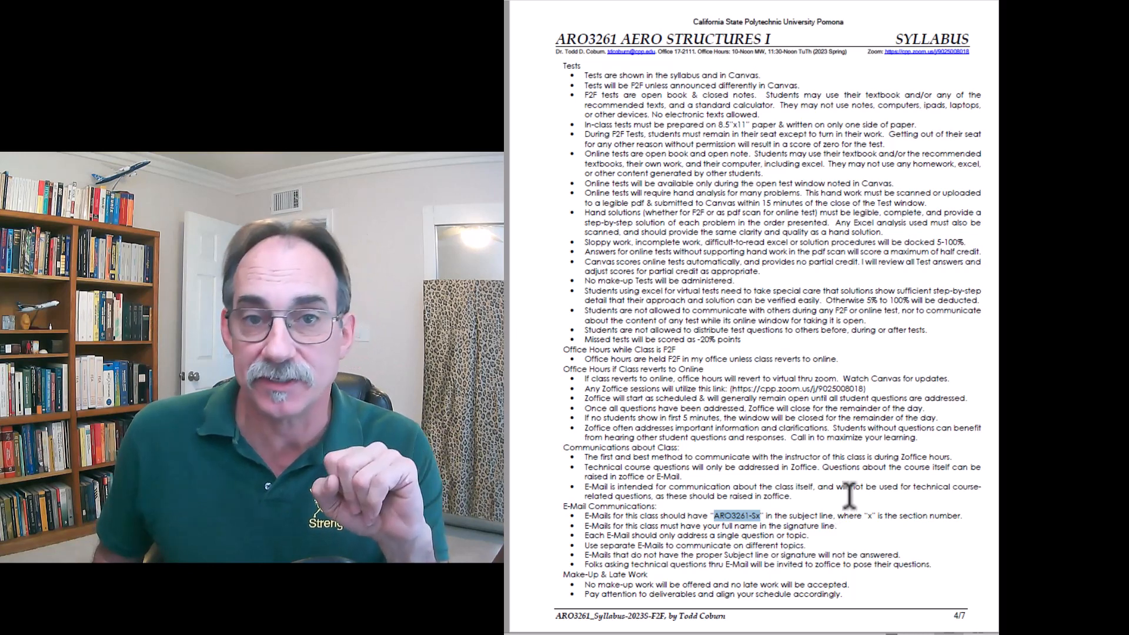
scroll(down, 3)
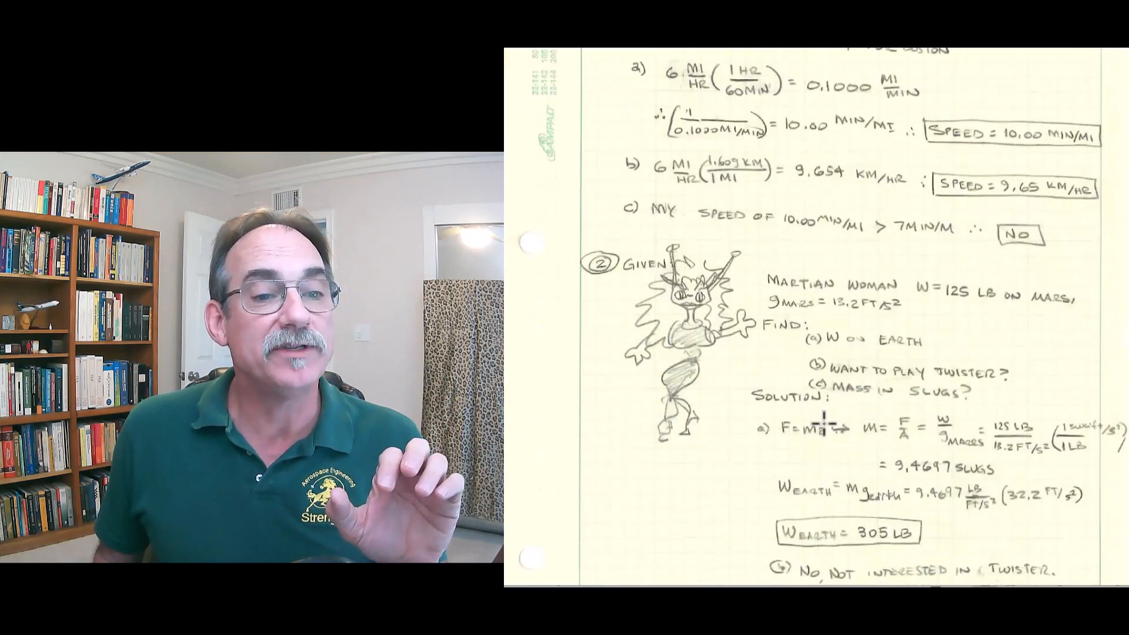
scroll(down, 3)
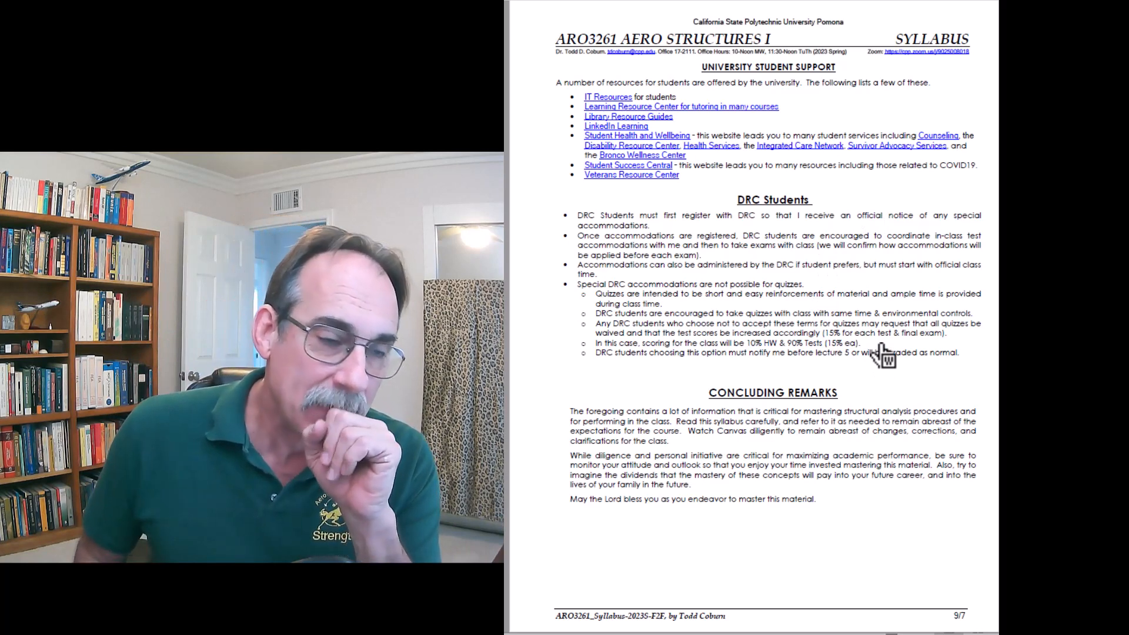
mouse_move(892, 363)
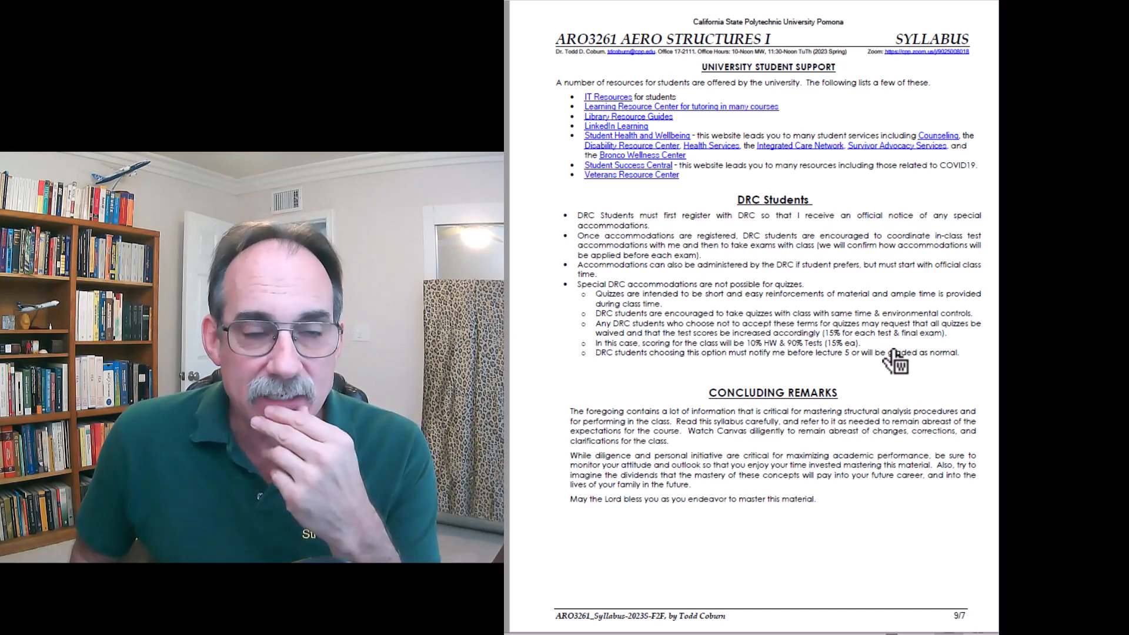
mouse_move(810, 461)
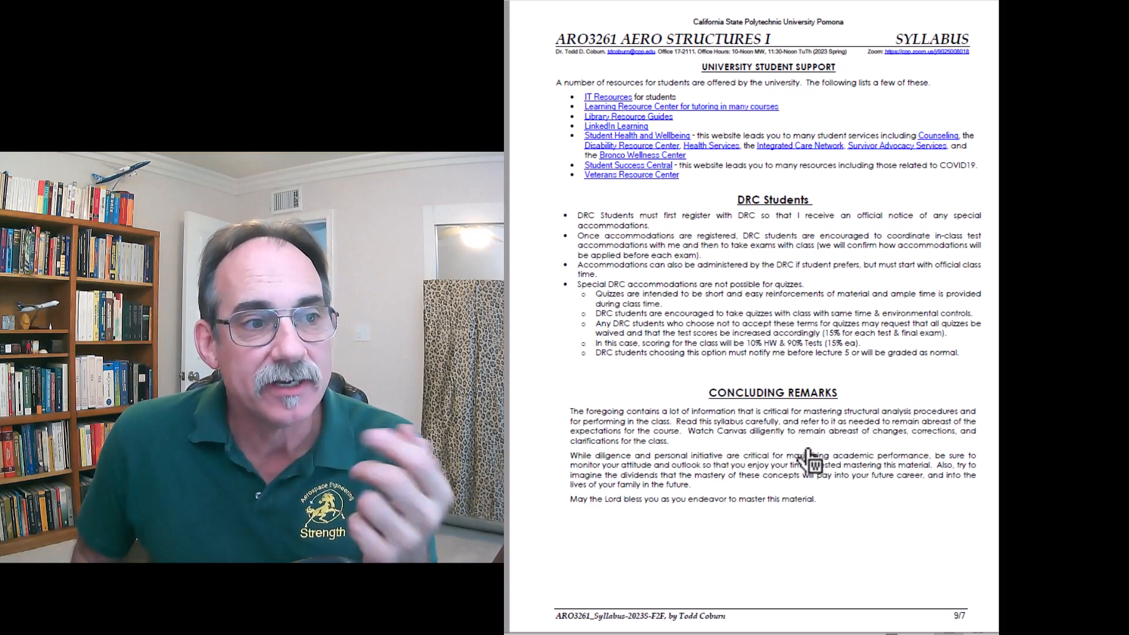